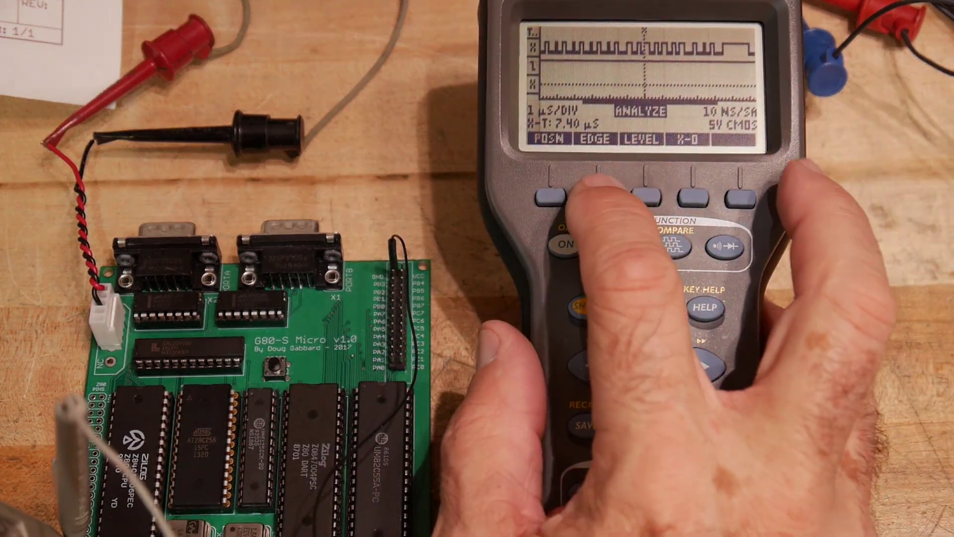
# Open the Set Edge Trigger options for channel 2 via the EDGE softkey
pyautogui.click(599, 195)
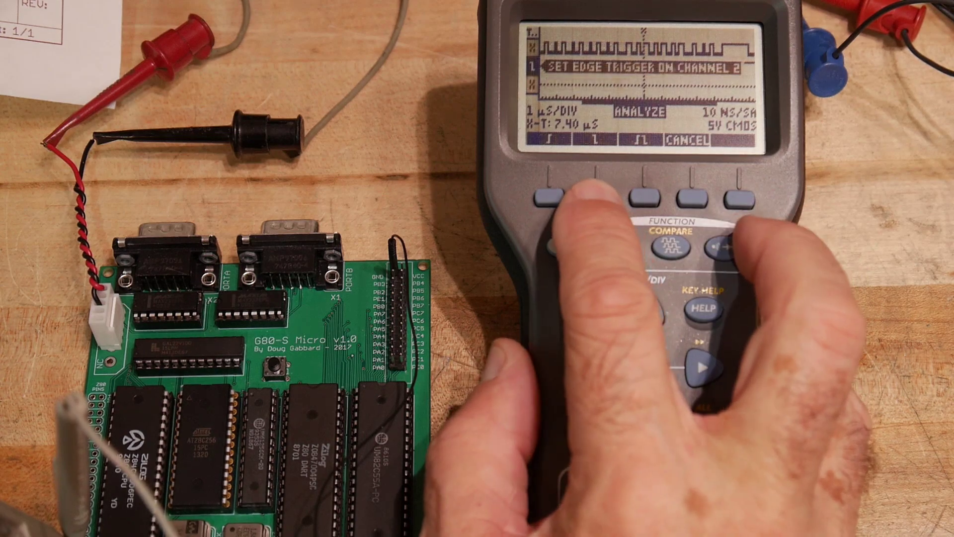